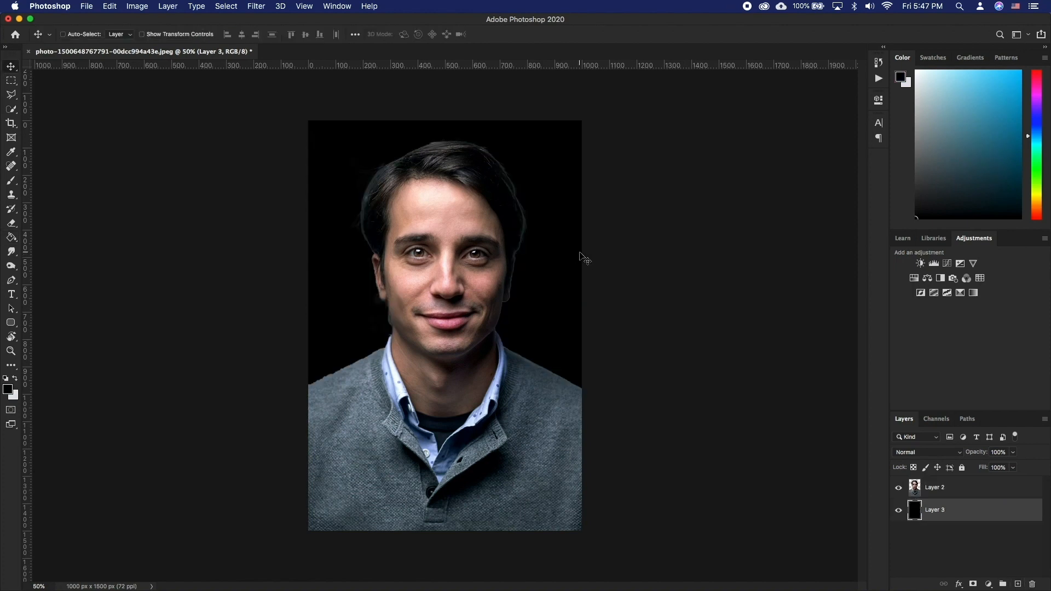
- Add a Gradient Map adjustment layer above Layer 2 to render the portrait monochrome
click(933, 487)
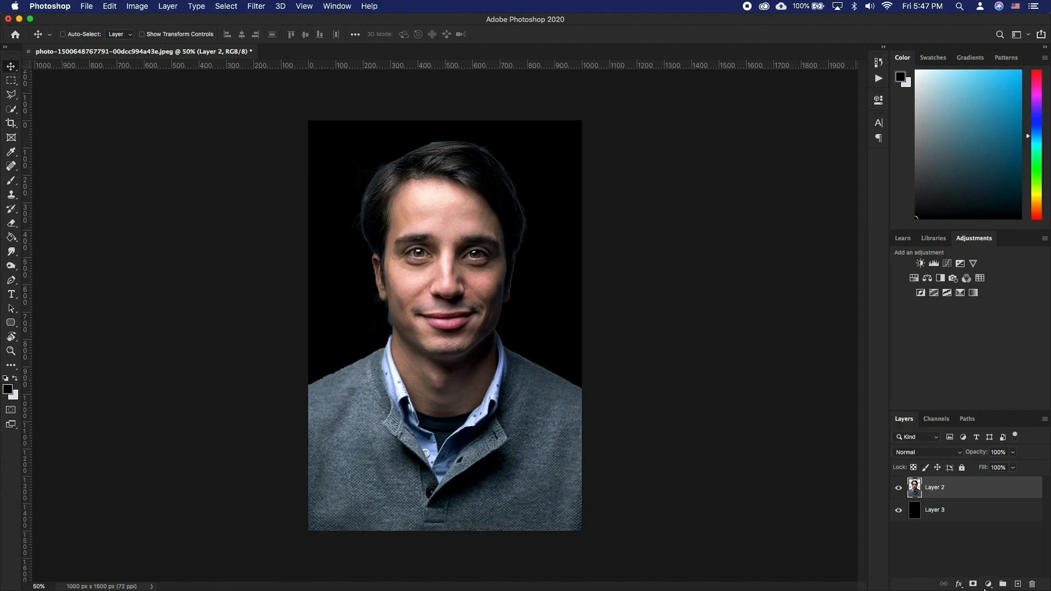
click(989, 584)
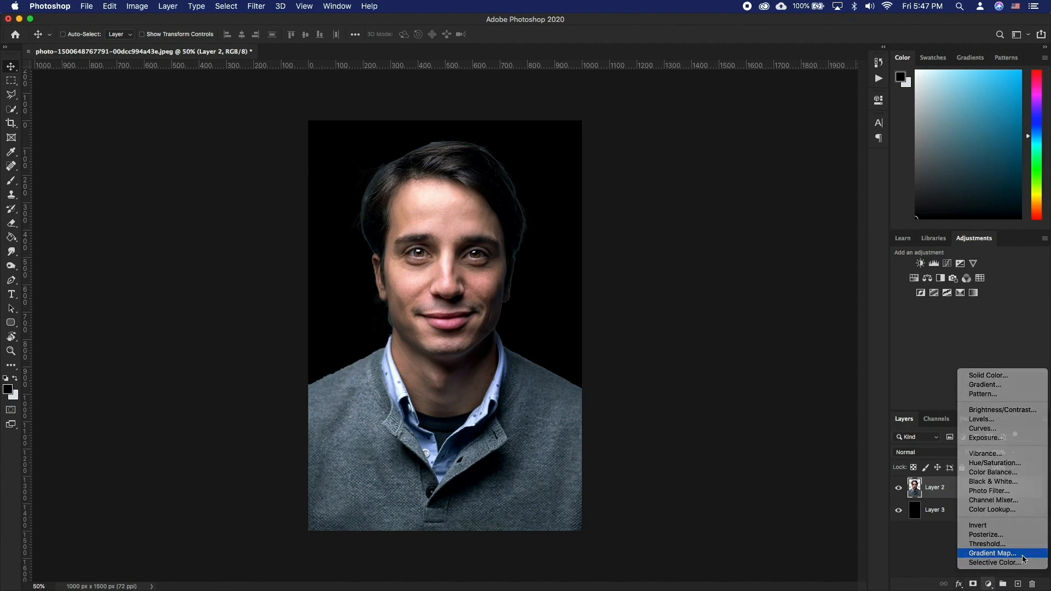
click(993, 553)
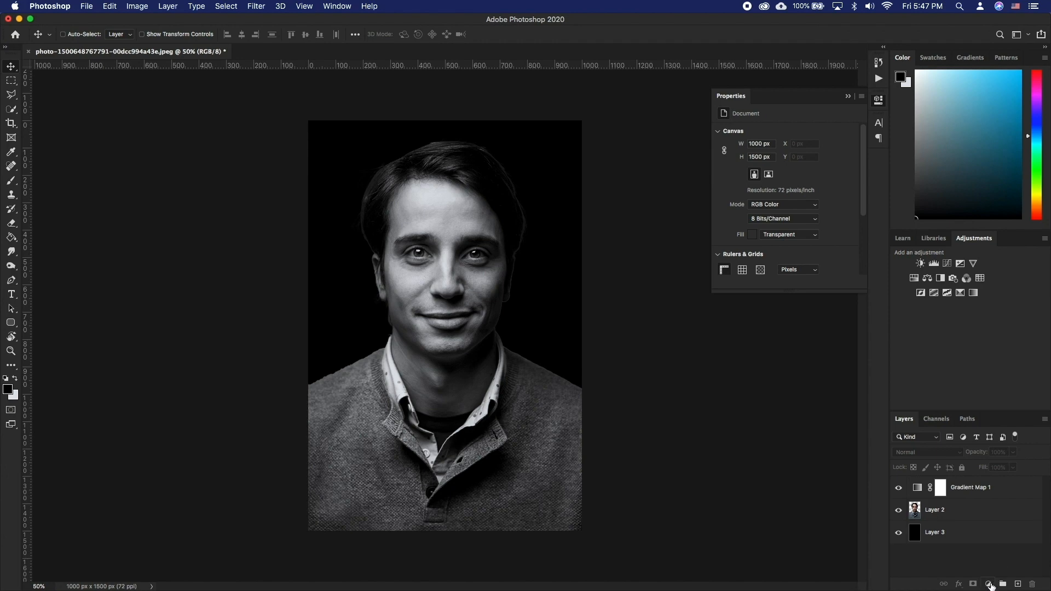
- Add a Curves adjustment for contrast, a blank layer on top, and ready the Brush at 20% opacity
click(988, 583)
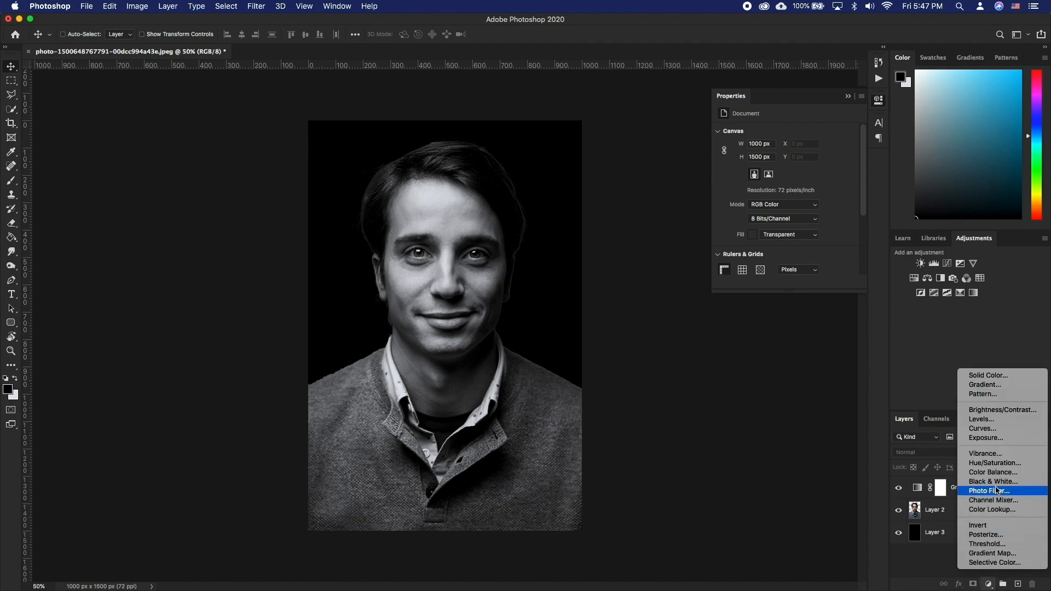
click(981, 428)
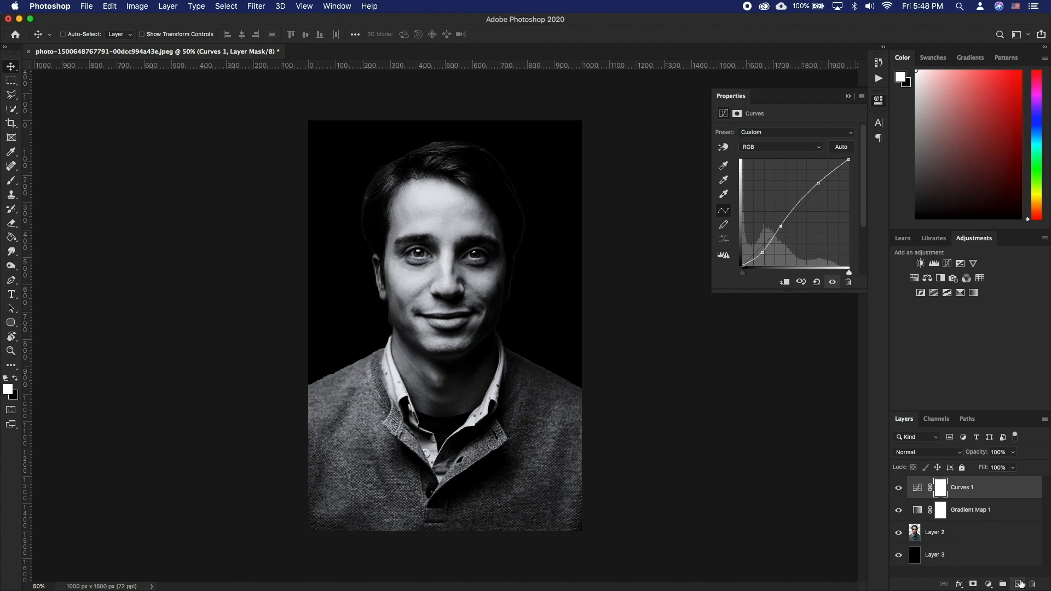
click(1002, 583)
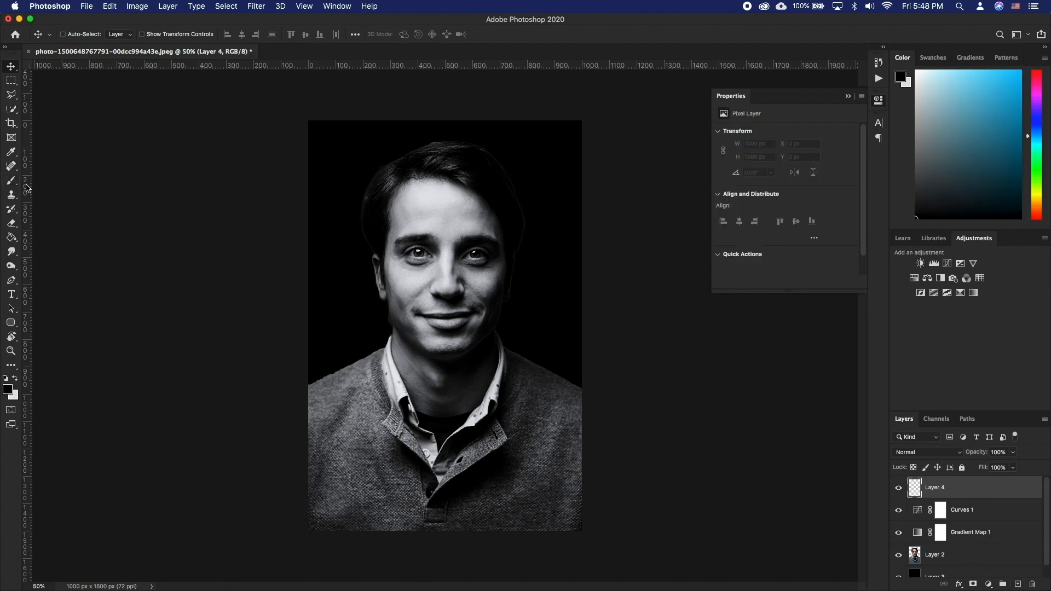
click(11, 180)
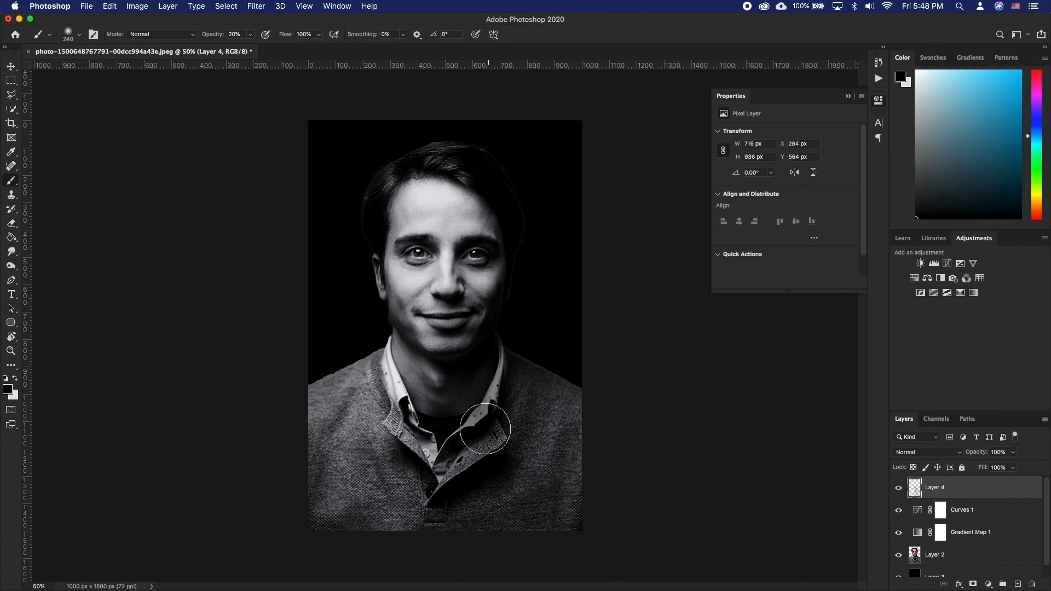